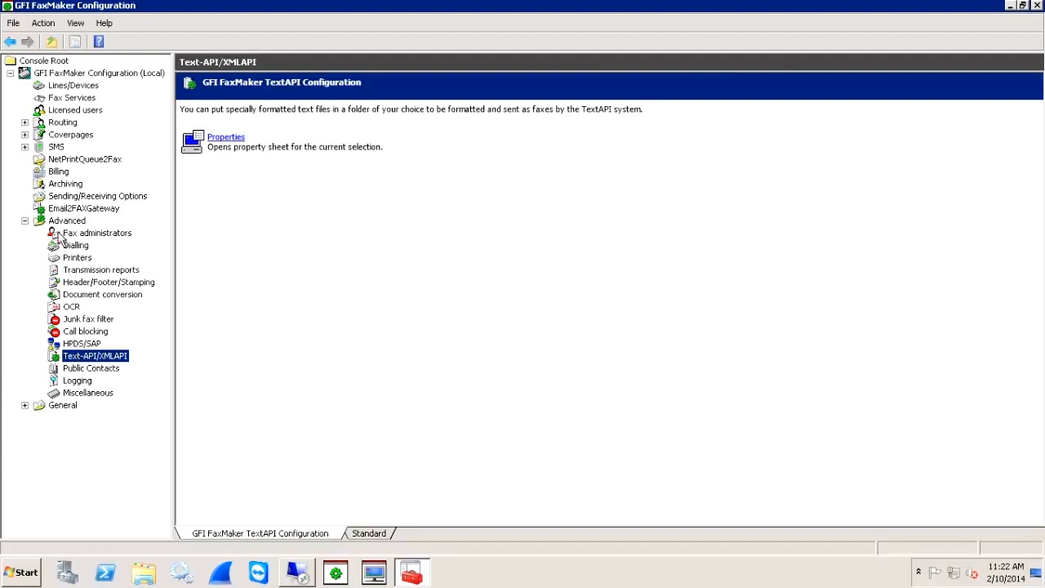
- Open the TextAPI property sheet from the Text-API/XMLAPI configuration page
click(66, 220)
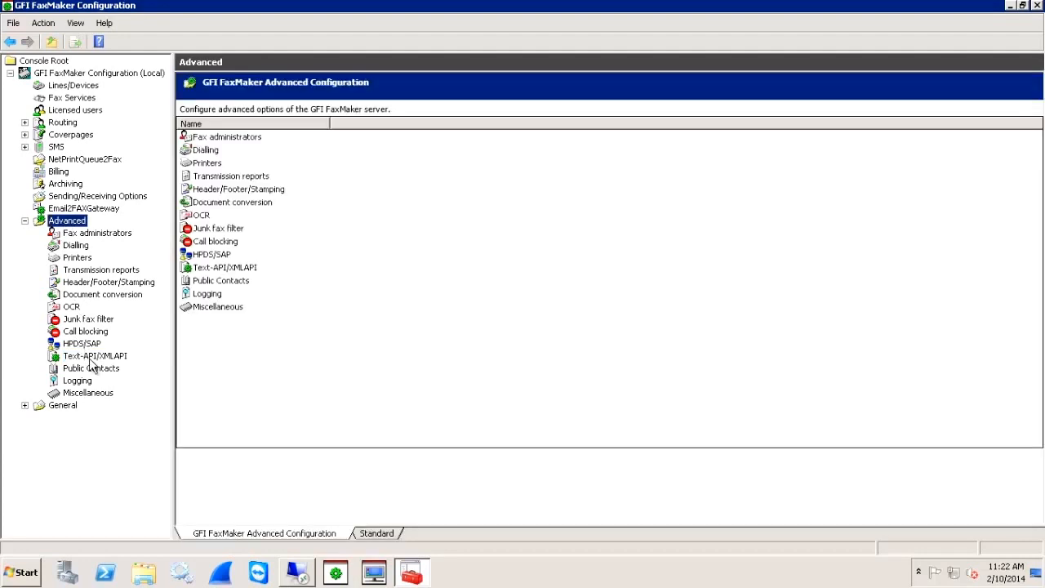
click(95, 355)
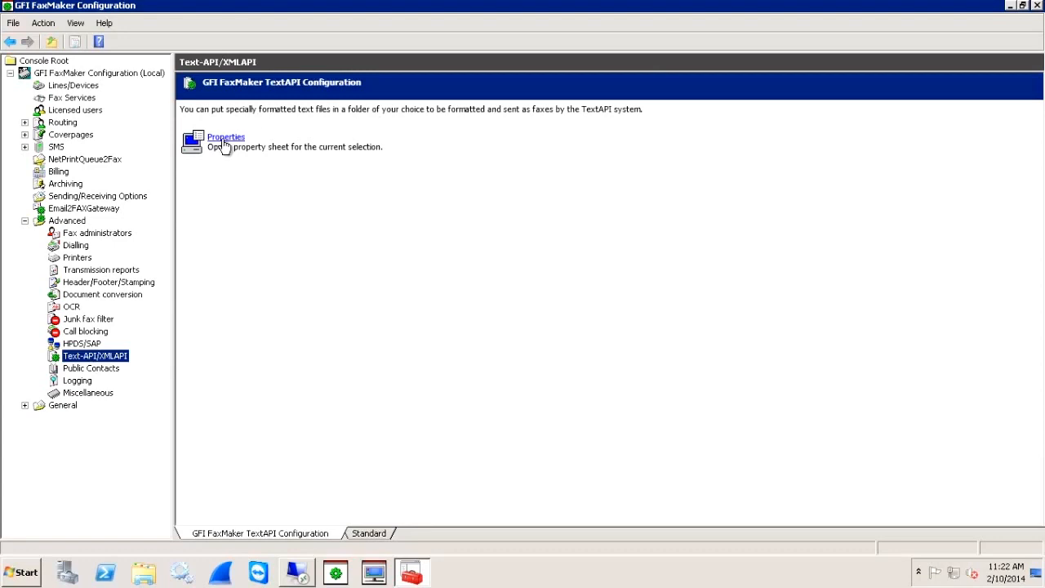
click(226, 136)
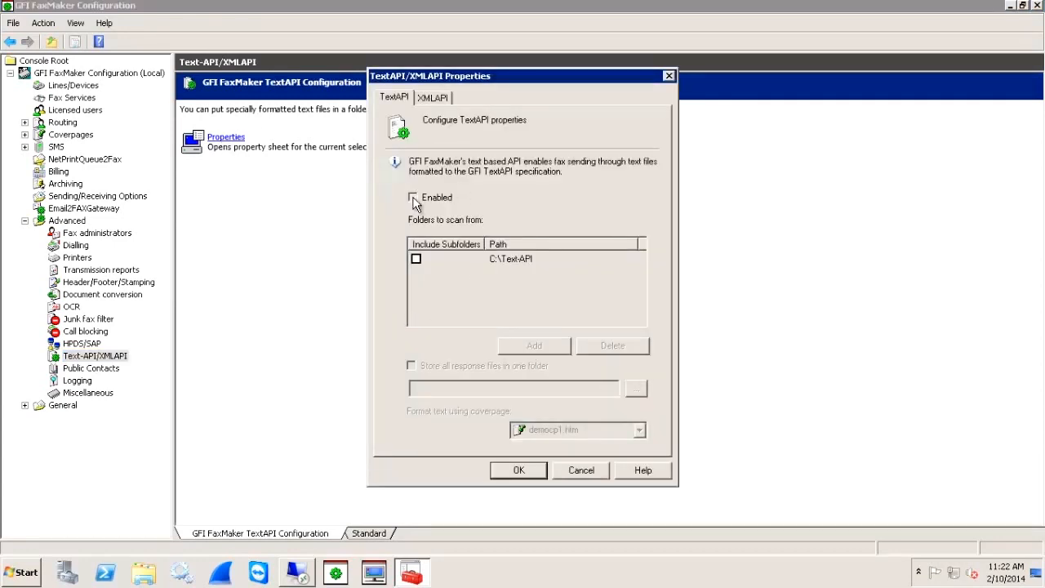
- Enable TextAPI, include C:\TextAPI subfolders, and select democp1.htm as the coverpage
click(413, 197)
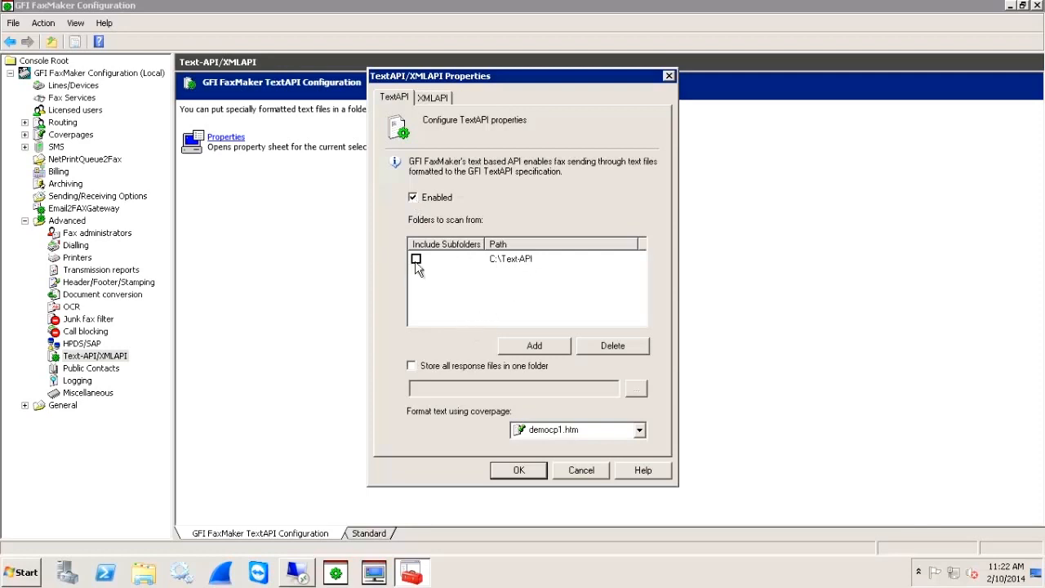
click(416, 259)
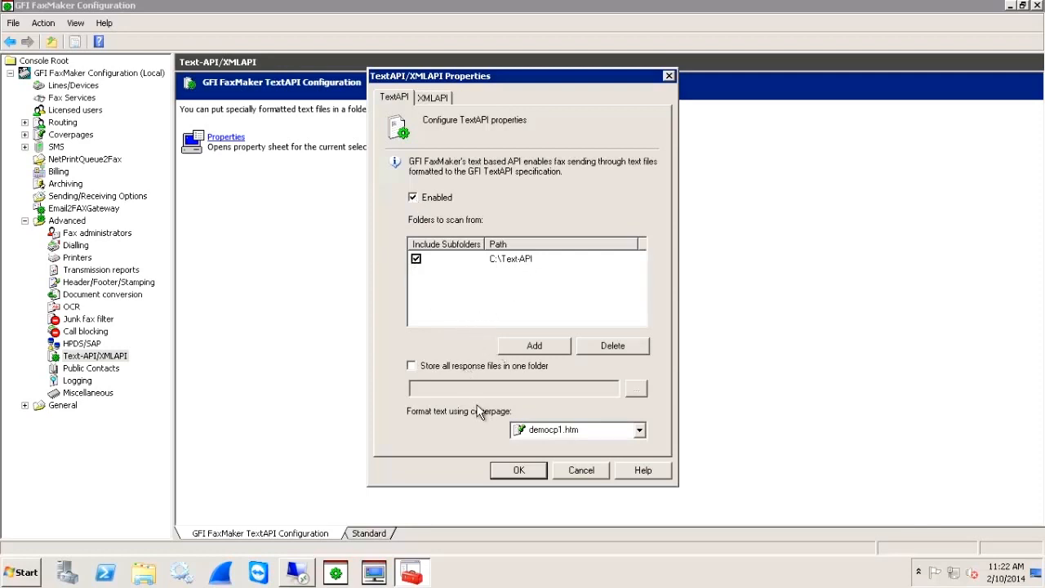
click(639, 429)
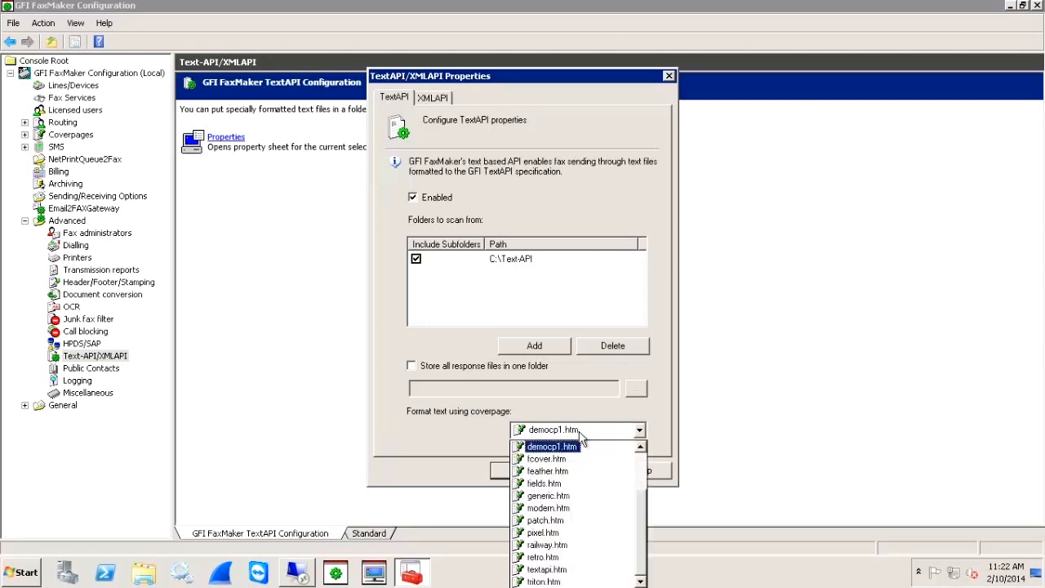
click(552, 445)
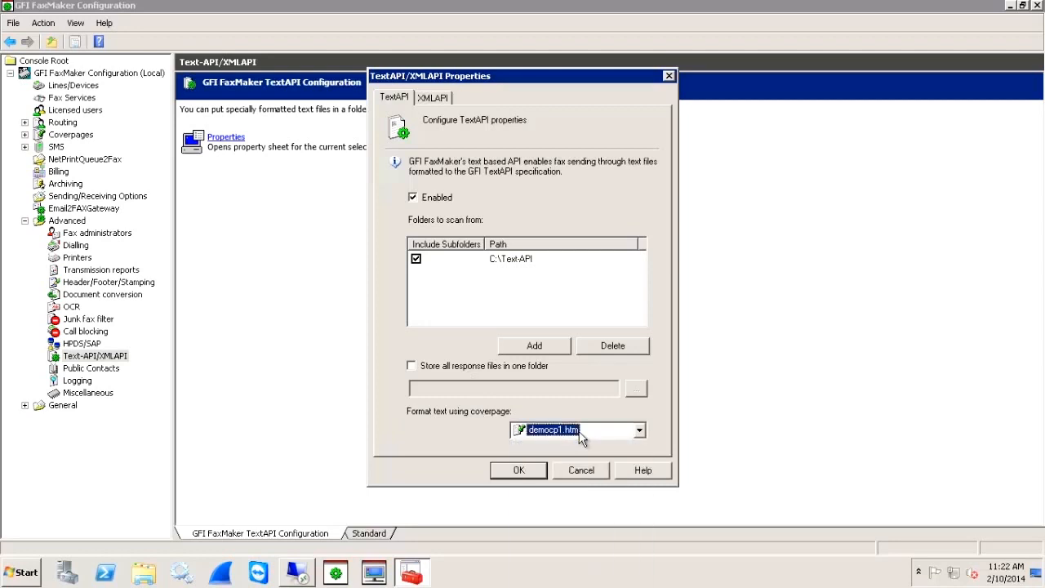
mouse_move(520, 488)
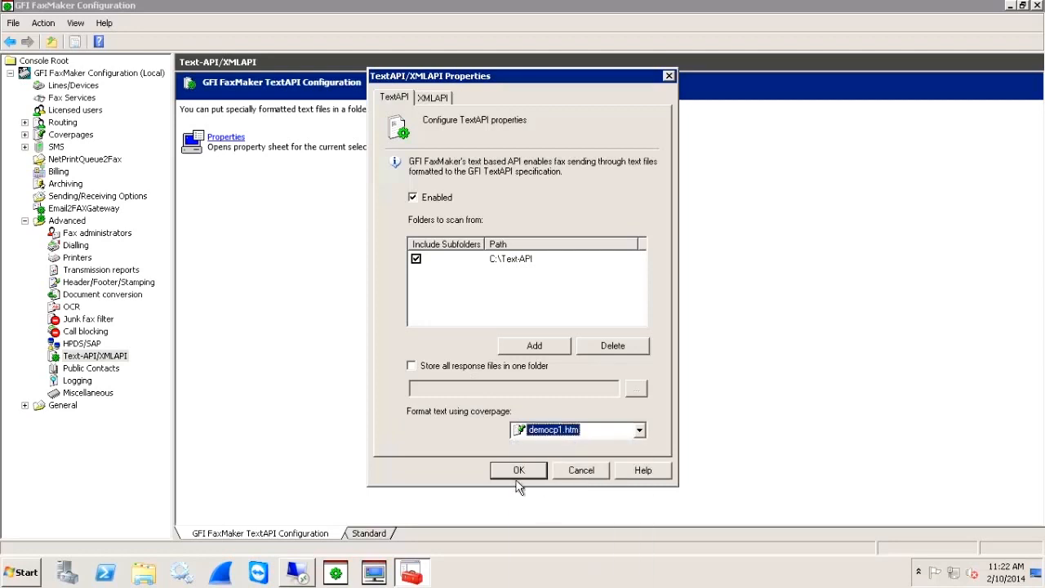